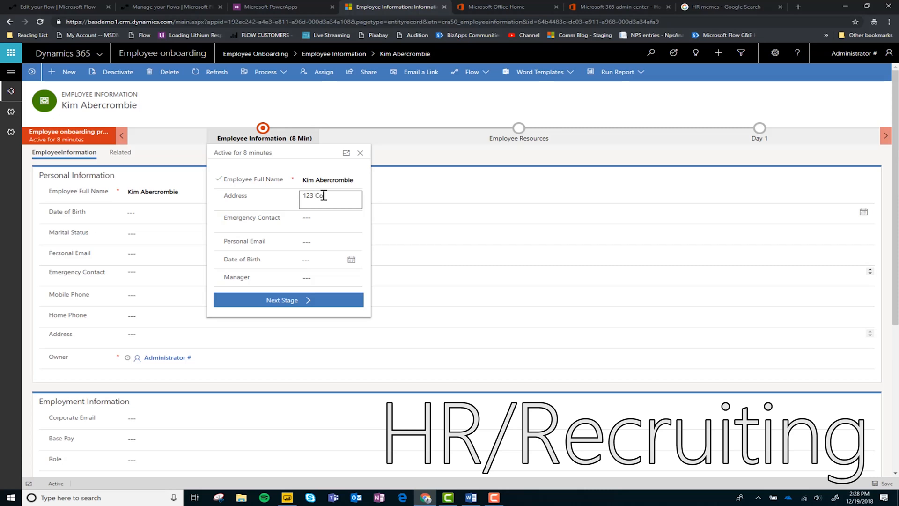
text(ntop)
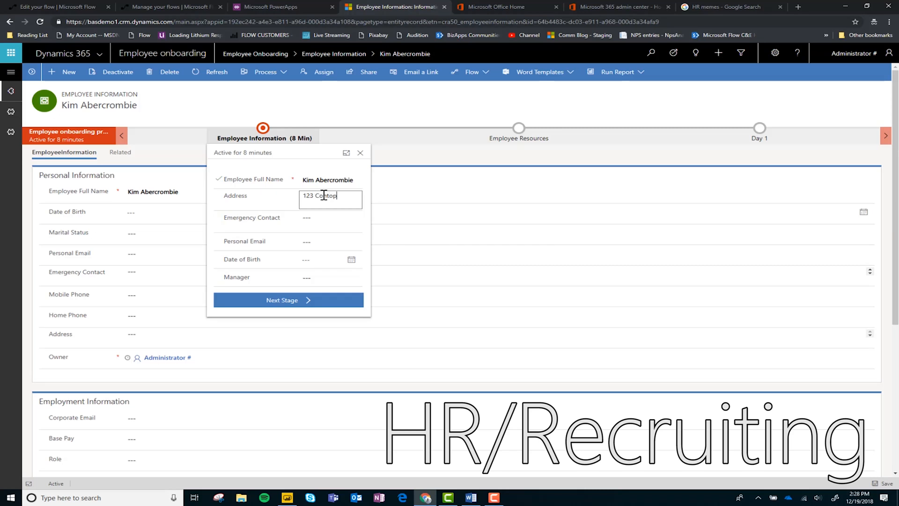